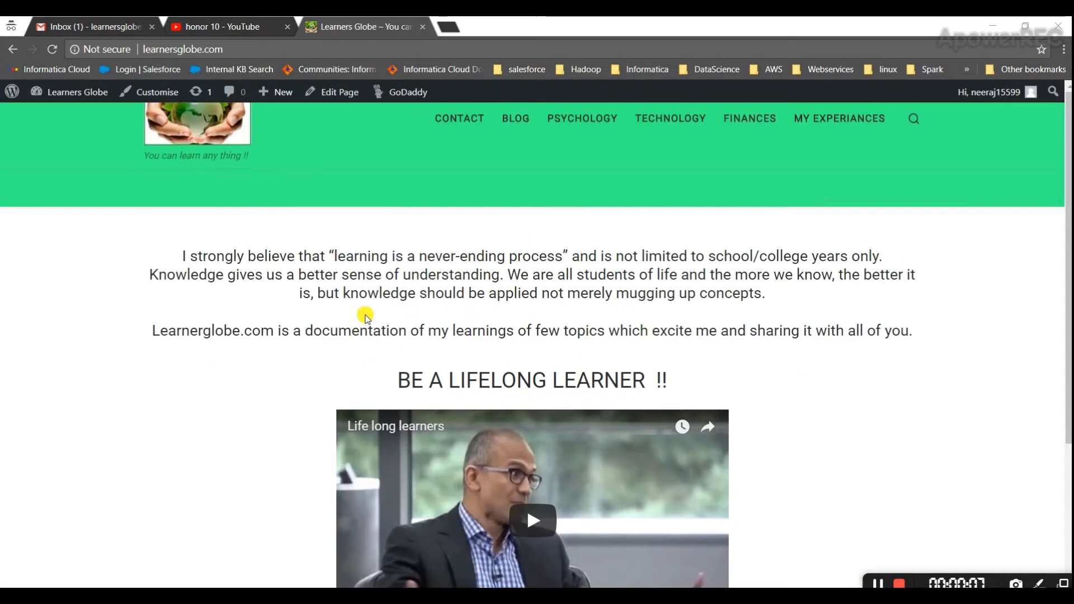
- Find the 'Honor 10 Unboxing & Hands On' video from the YouTube search results
left_click(219, 27)
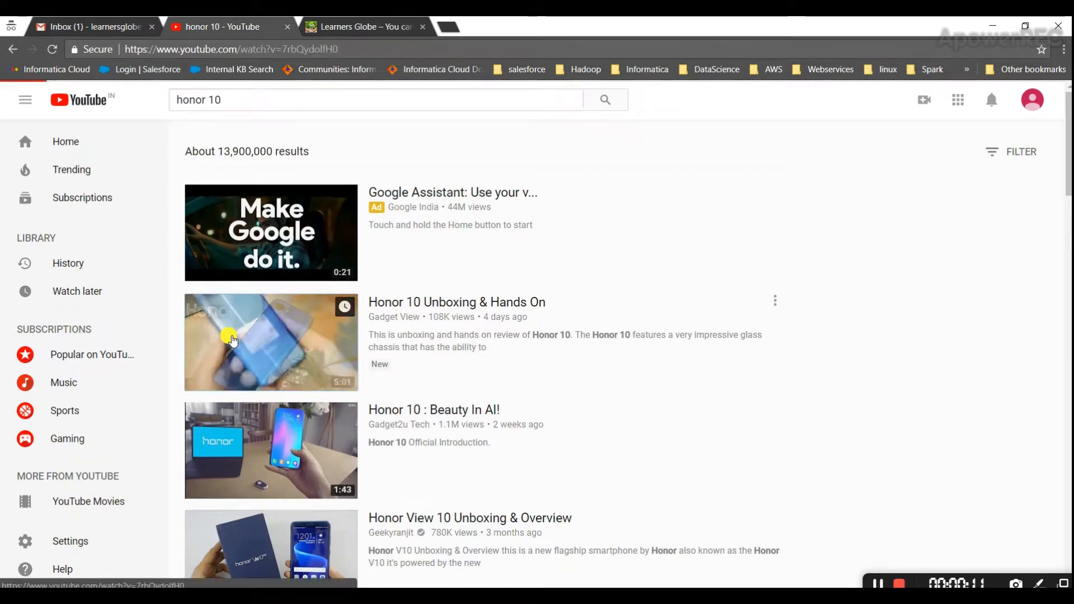
left_click(271, 342)
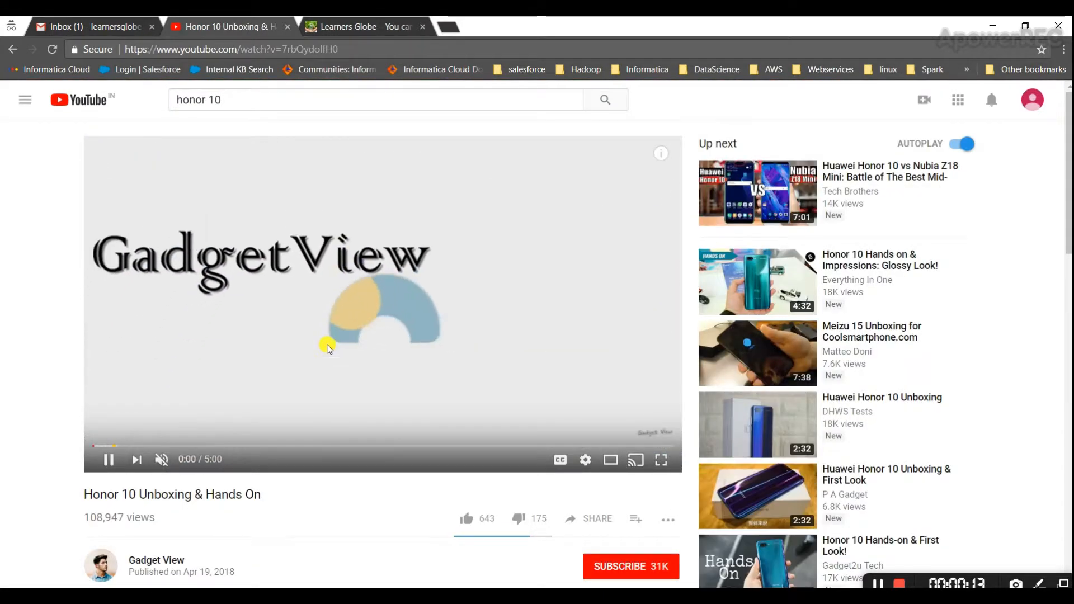
scroll("down", 3)
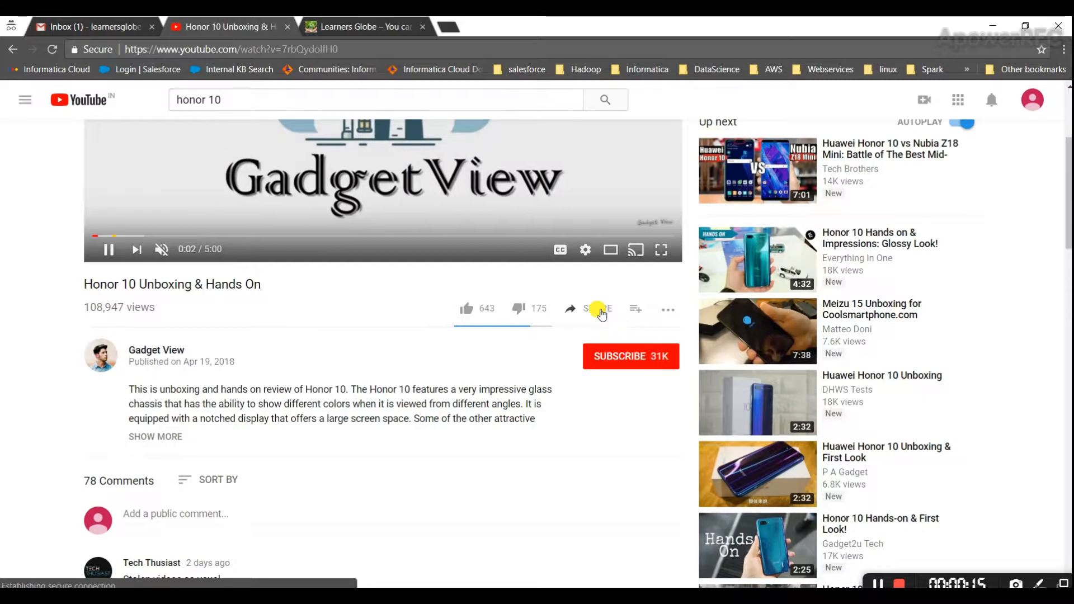
- Copy the video's iframe embed code via Share > Embed
left_click(597, 309)
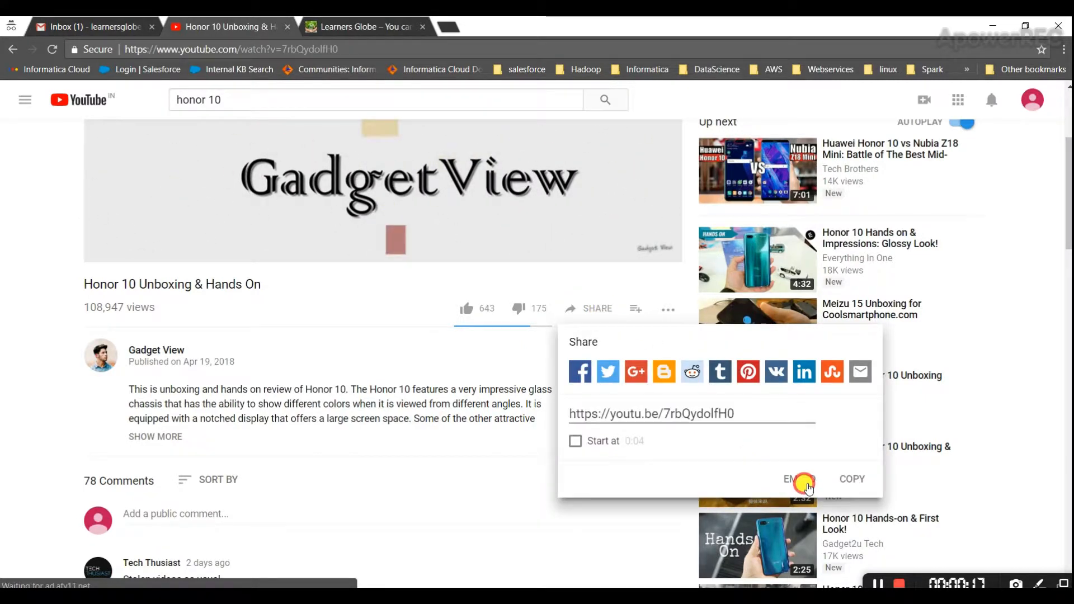
left_click(791, 478)
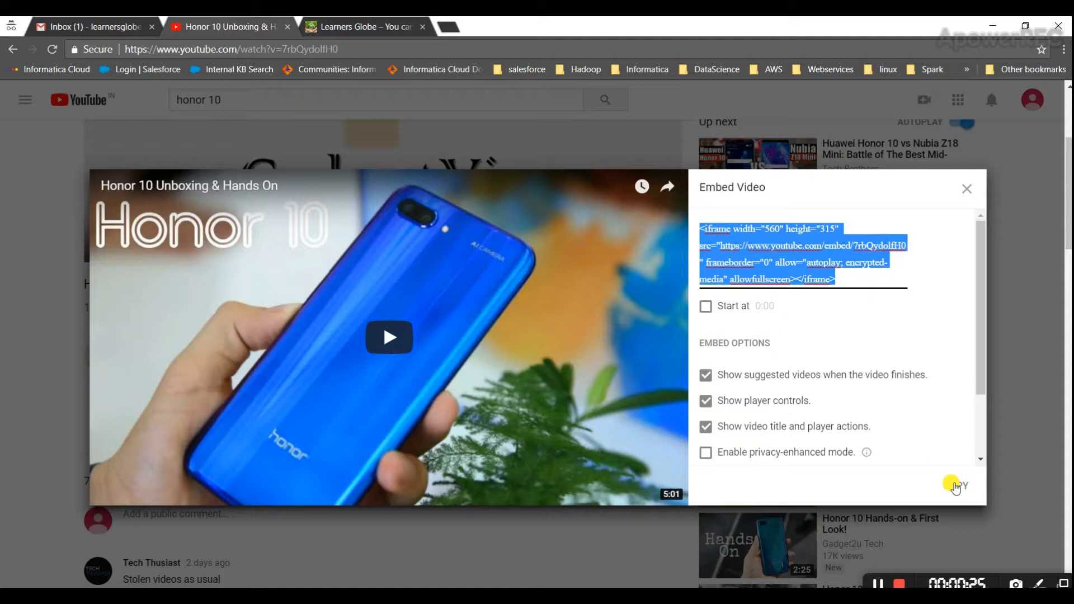
left_click(954, 486)
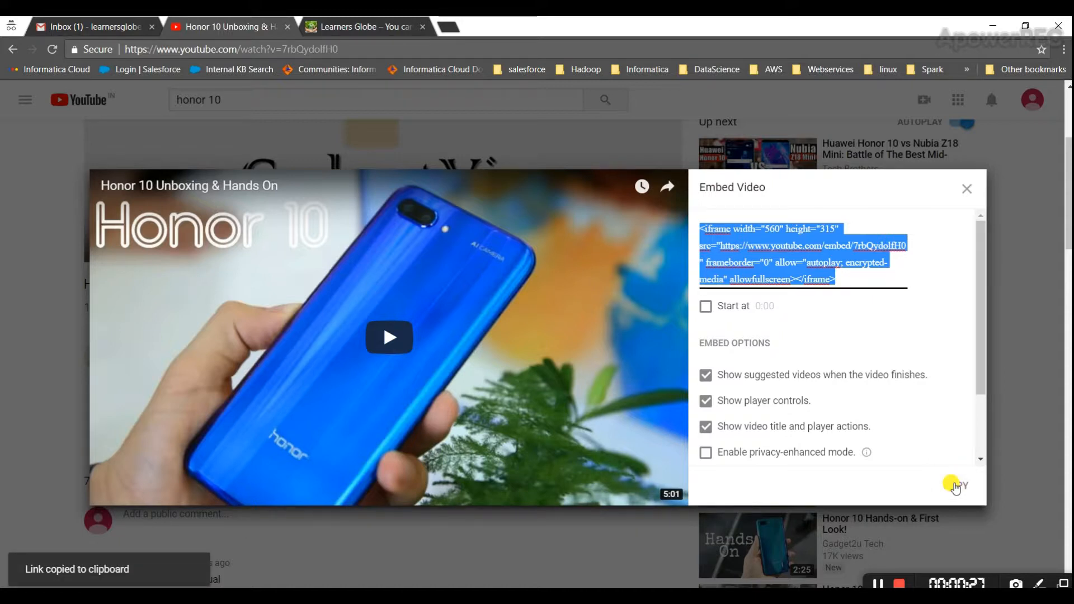
- Navigate the Learners Globe site through Technology to the empty Finances page
left_click(363, 27)
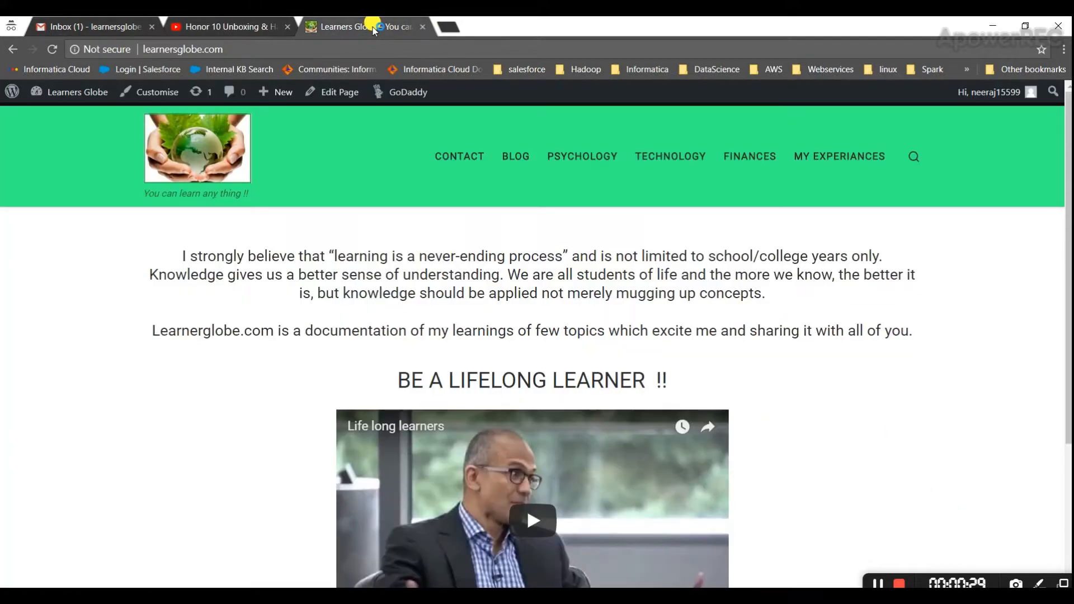
left_click(670, 156)
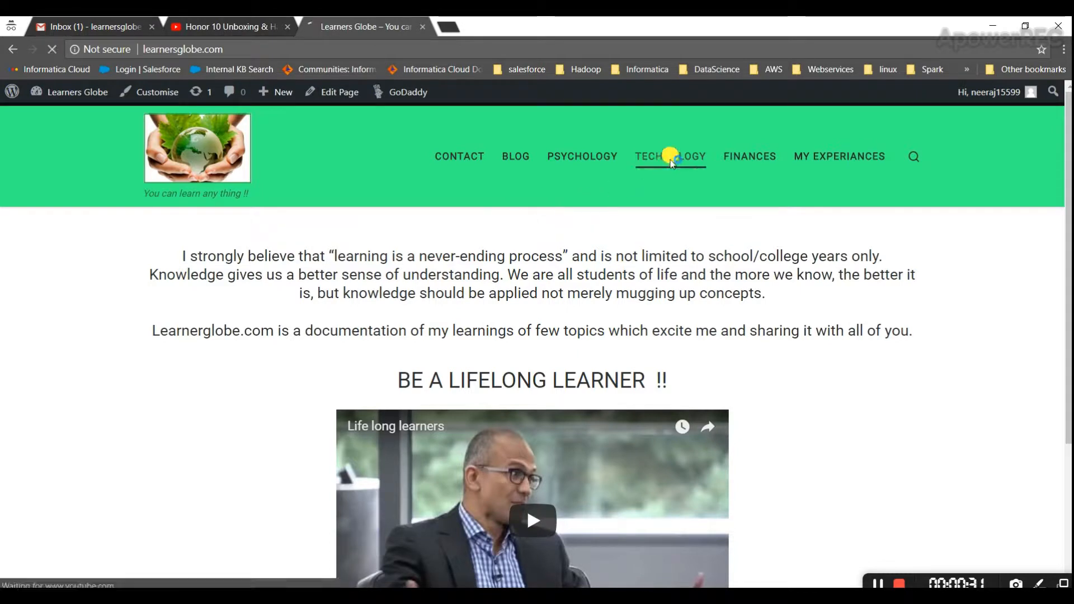
left_click(670, 157)
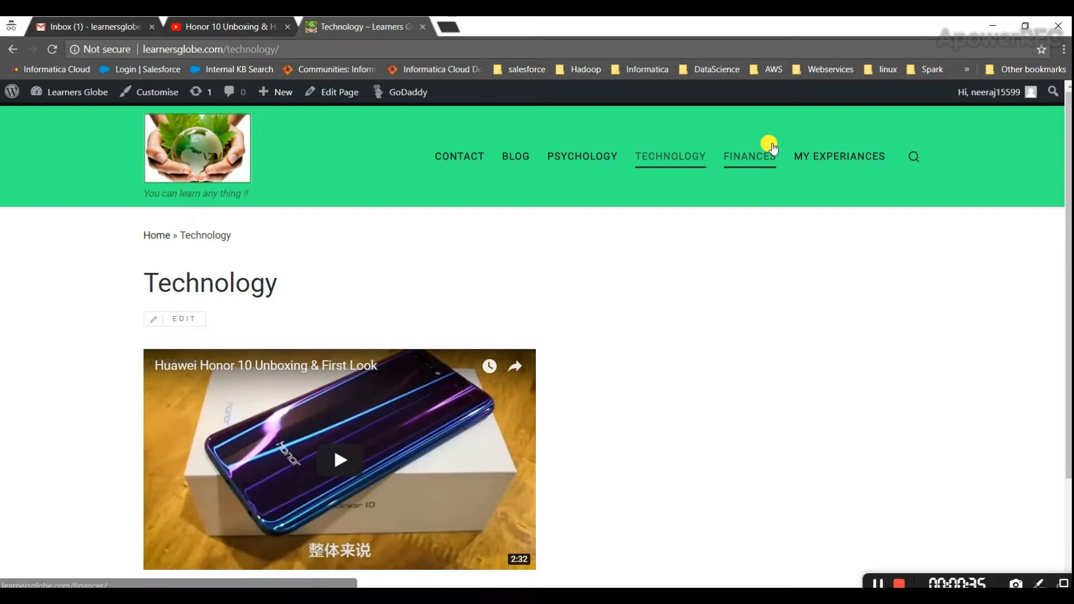
left_click(749, 156)
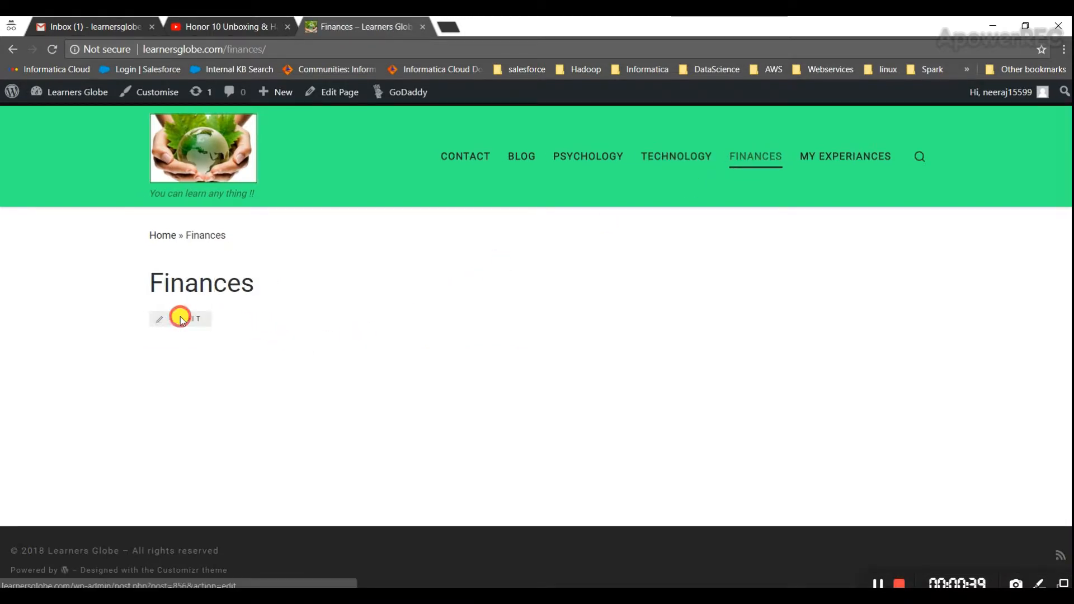
- Paste the iframe code into the Finances page editor and dismiss YouTube's Embed dialog
left_click(189, 318)
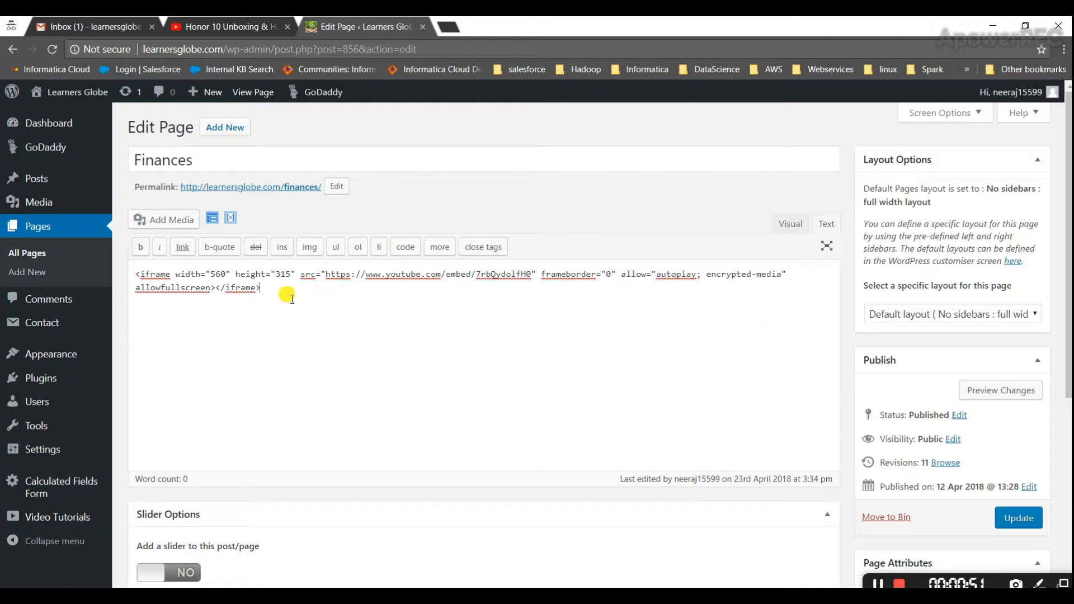
left_click(228, 27)
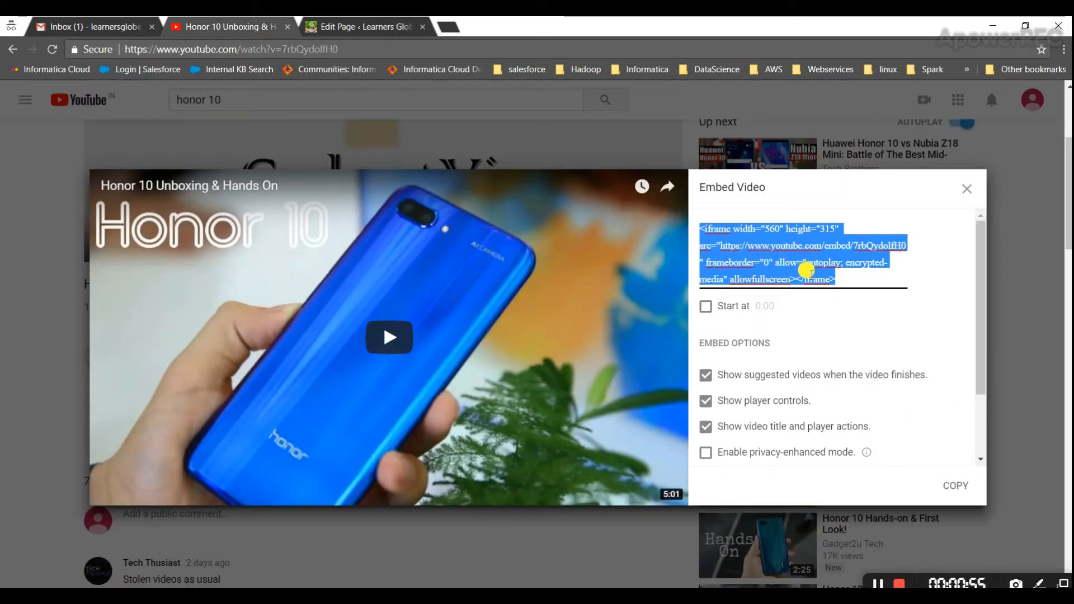
left_click(967, 188)
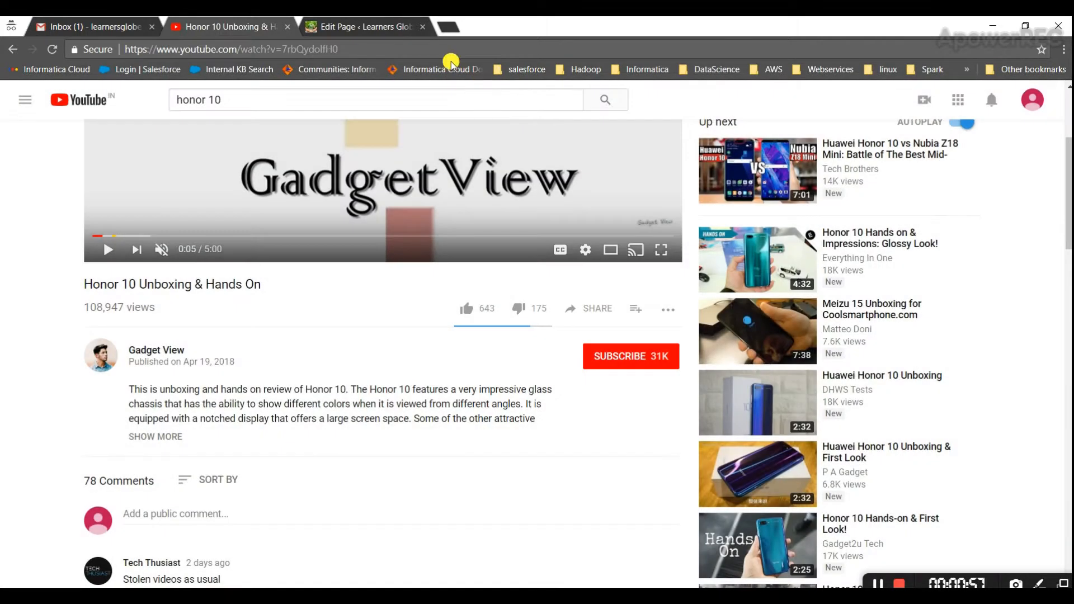
- Clean stray span markup from the embed code and preview it in the Visual editor
left_click(363, 27)
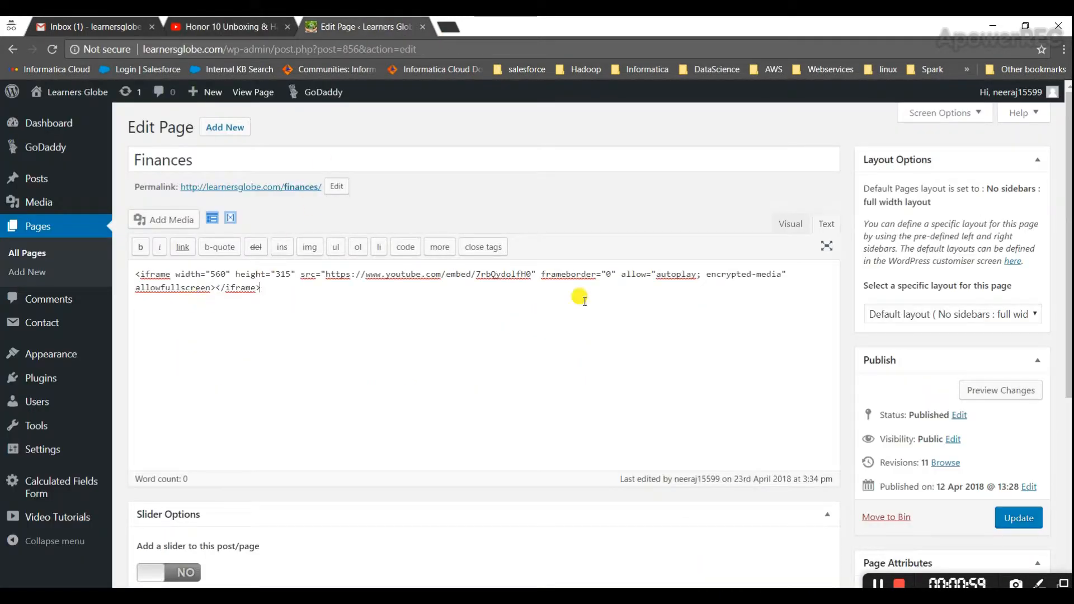
left_click(789, 224)
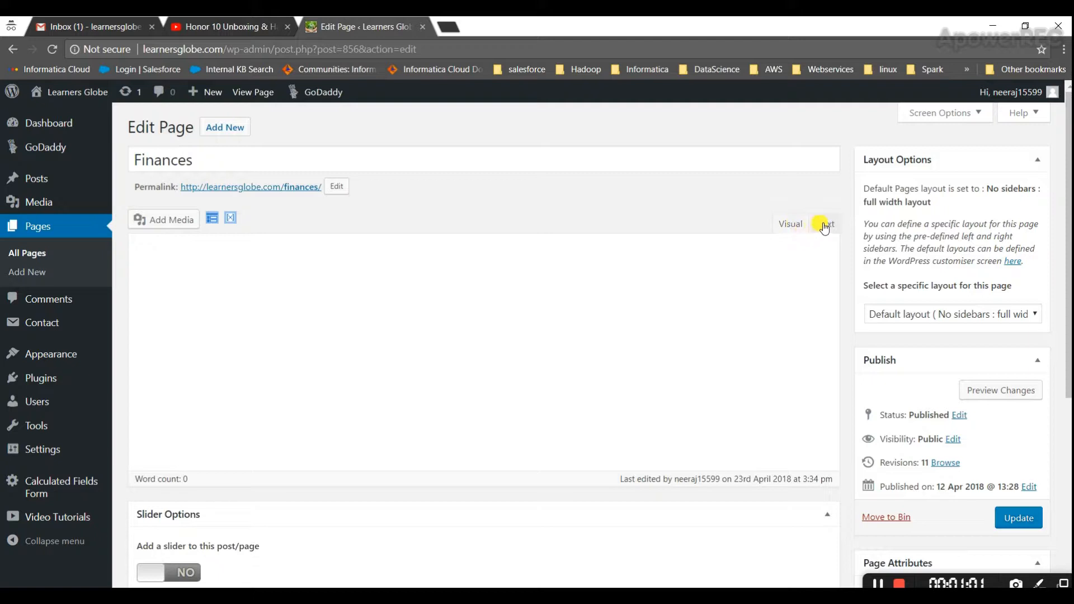
left_click(825, 224)
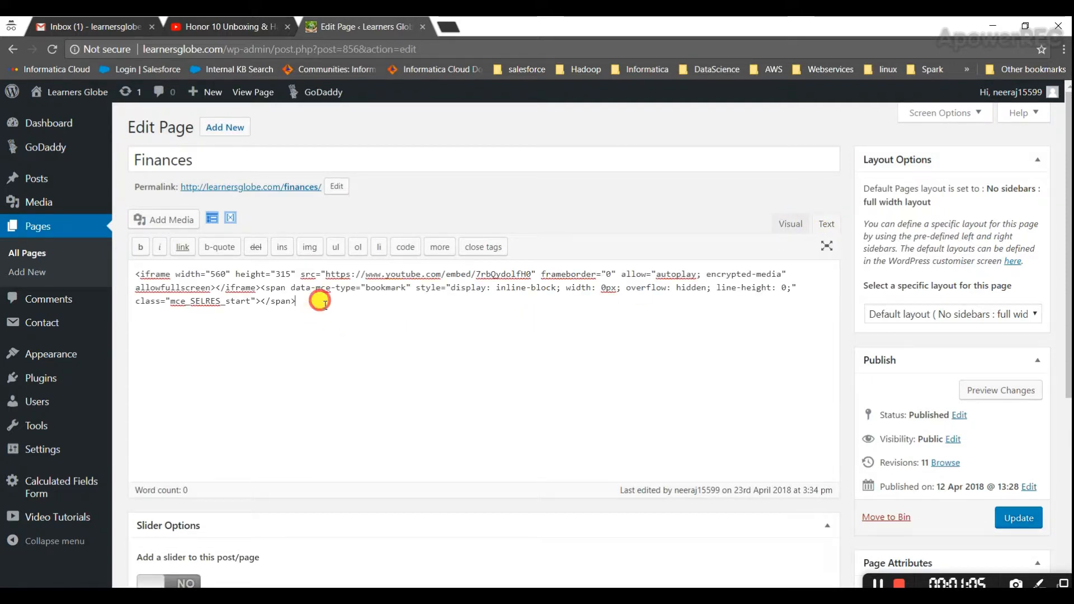
key("ctrl+a")
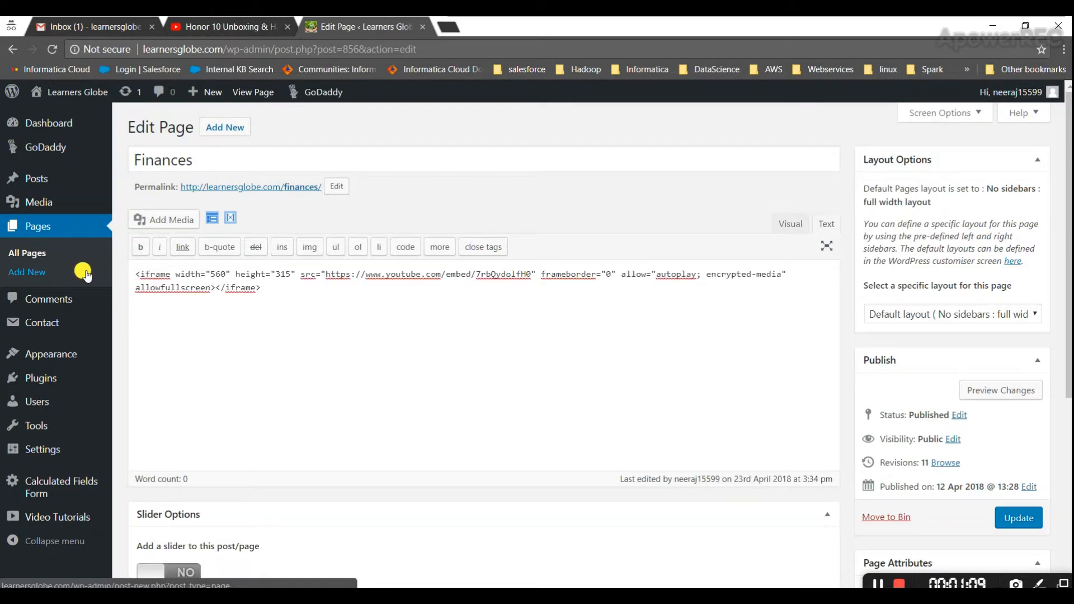
left_click(789, 224)
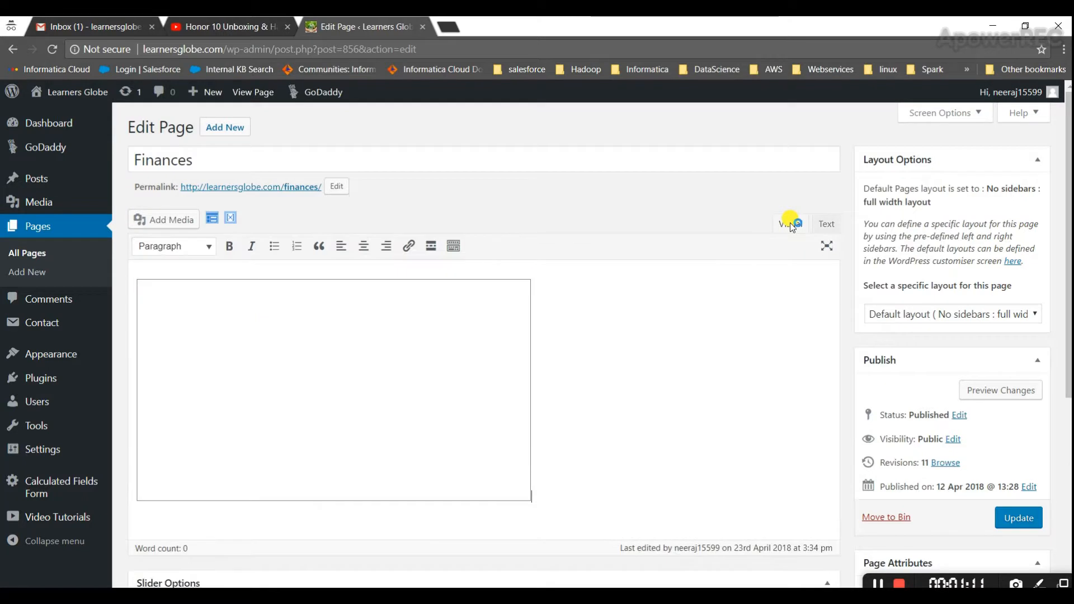
left_click(826, 223)
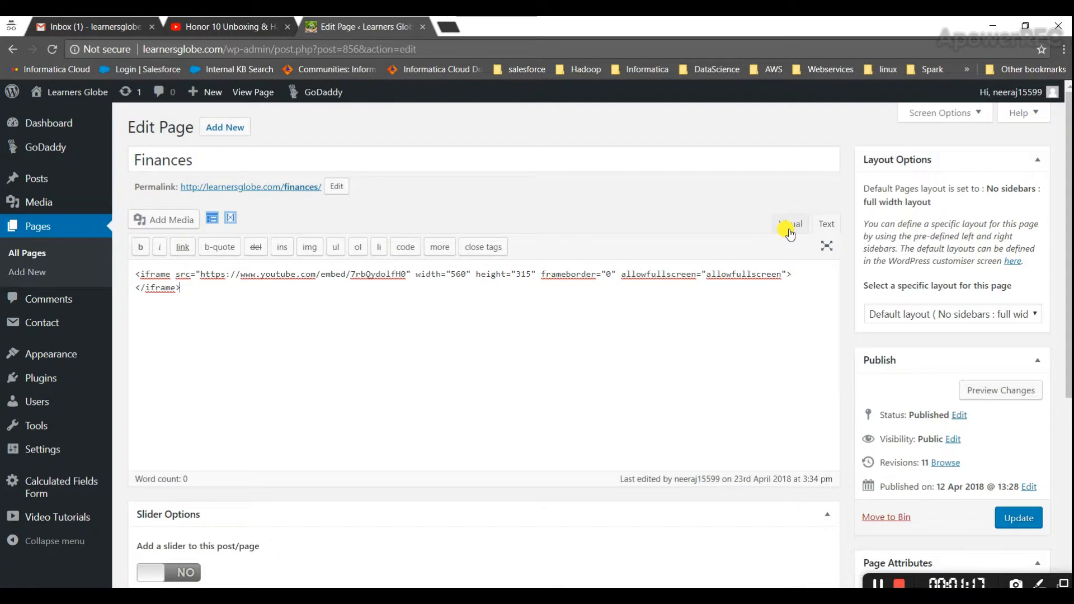
mouse_move(829, 228)
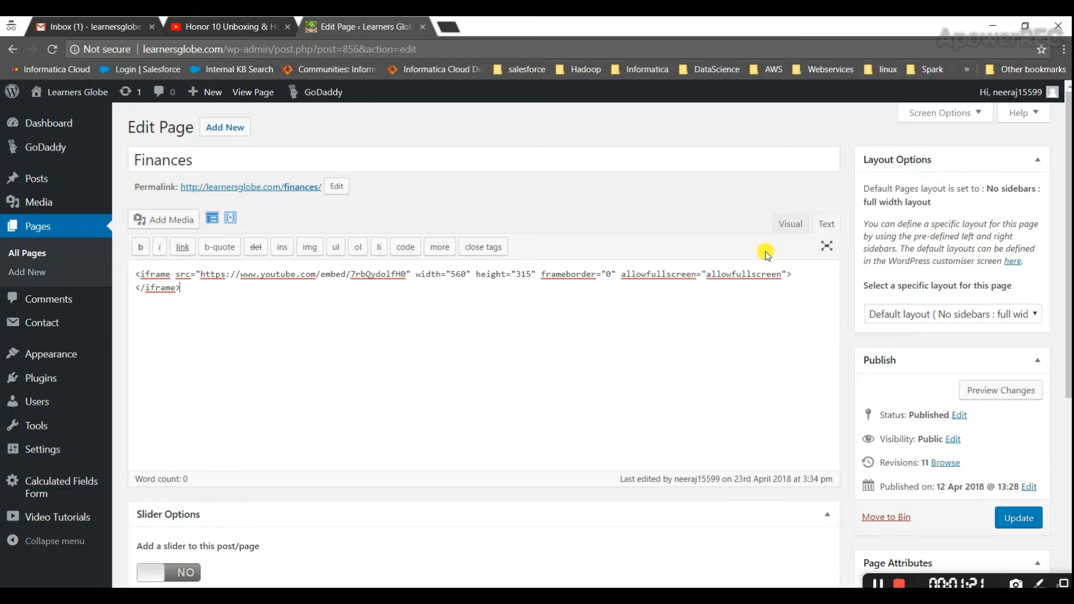
mouse_move(662, 248)
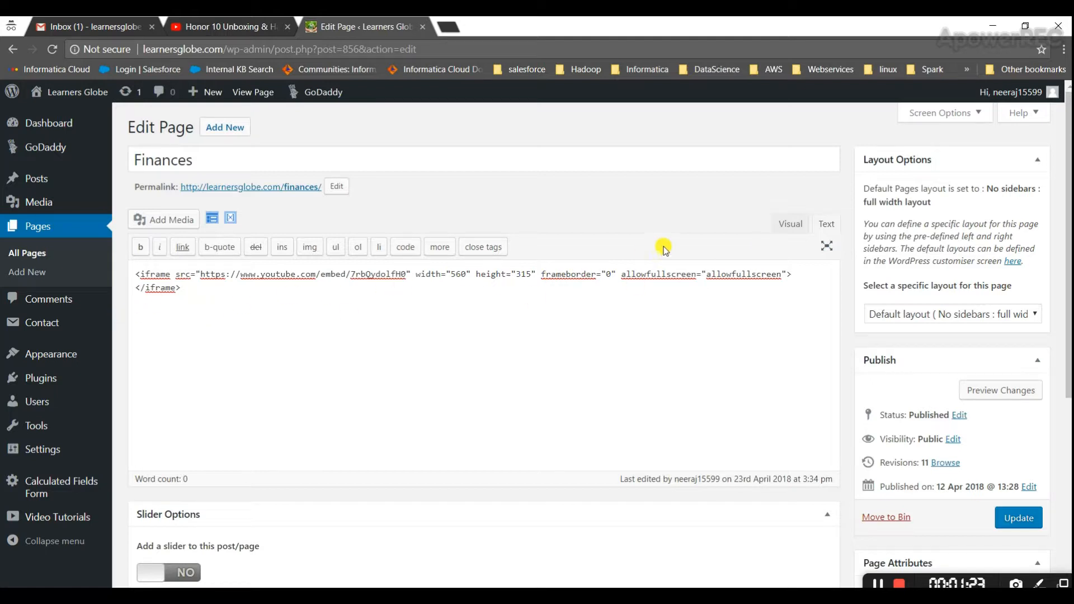
- Verify the embedded Honor 10 video renders, ending in the raw HTML view
left_click(789, 224)
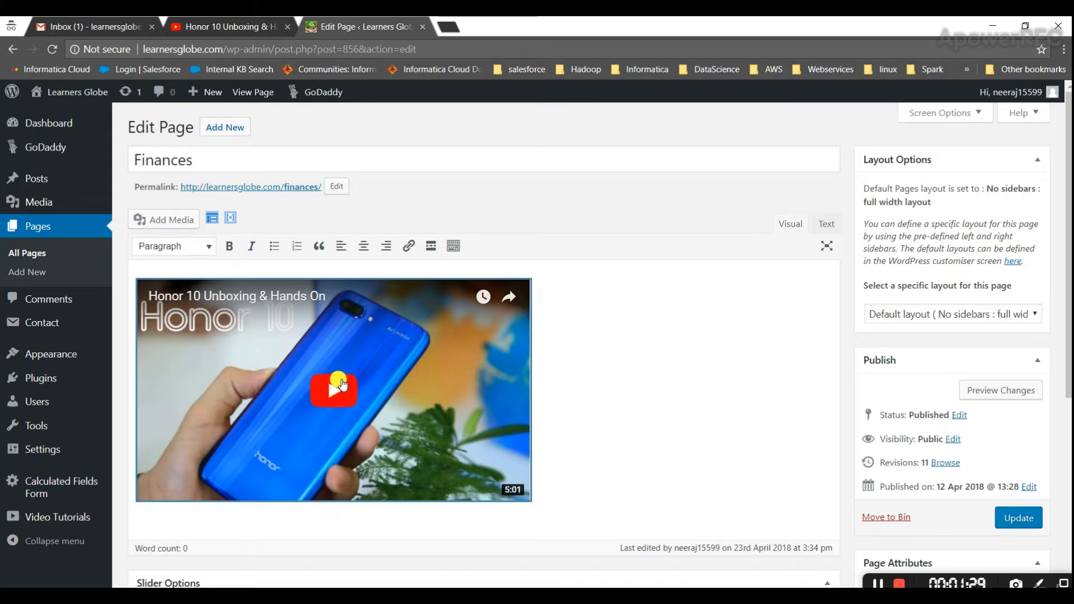
left_click(826, 223)
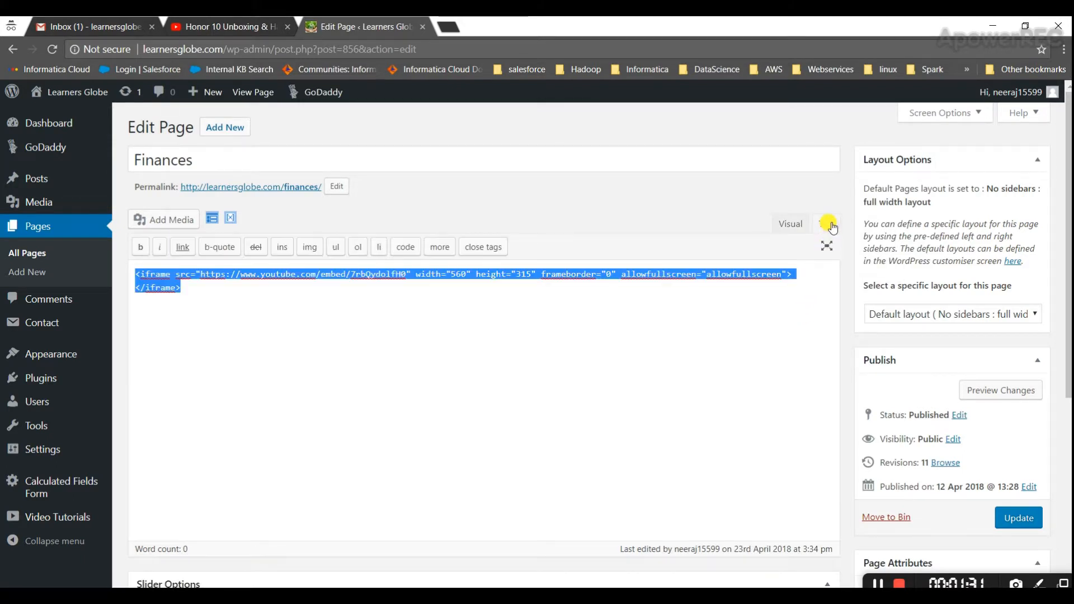
left_click(788, 224)
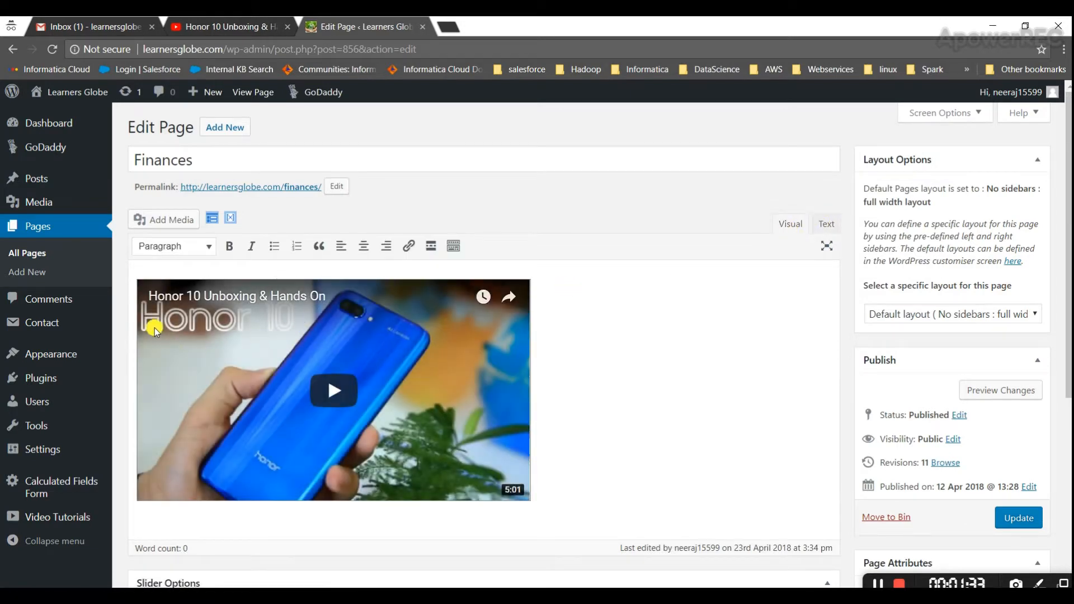
mouse_move(212, 314)
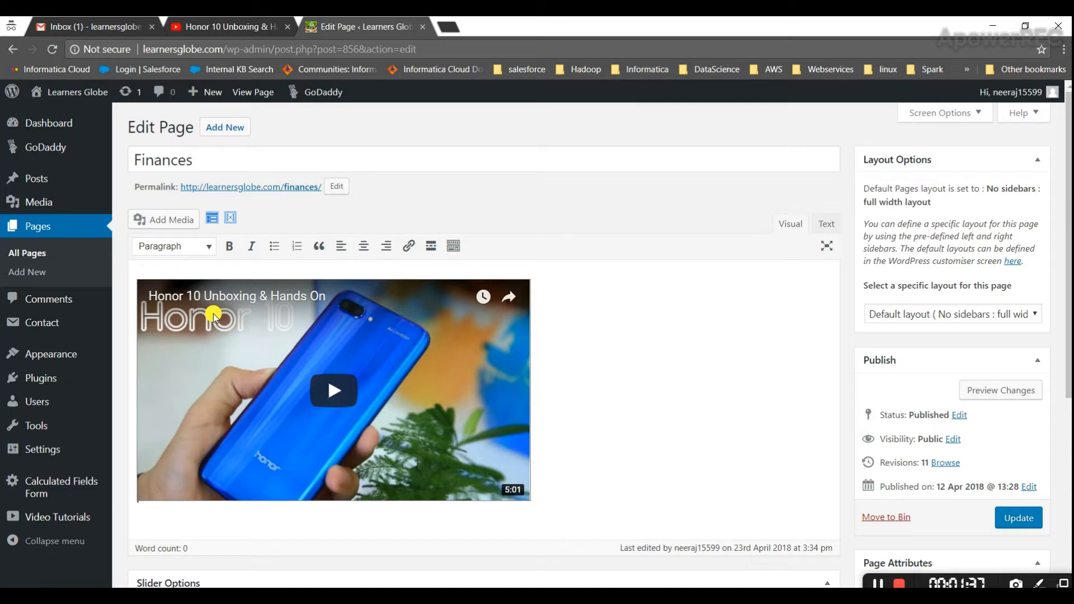
mouse_move(267, 332)
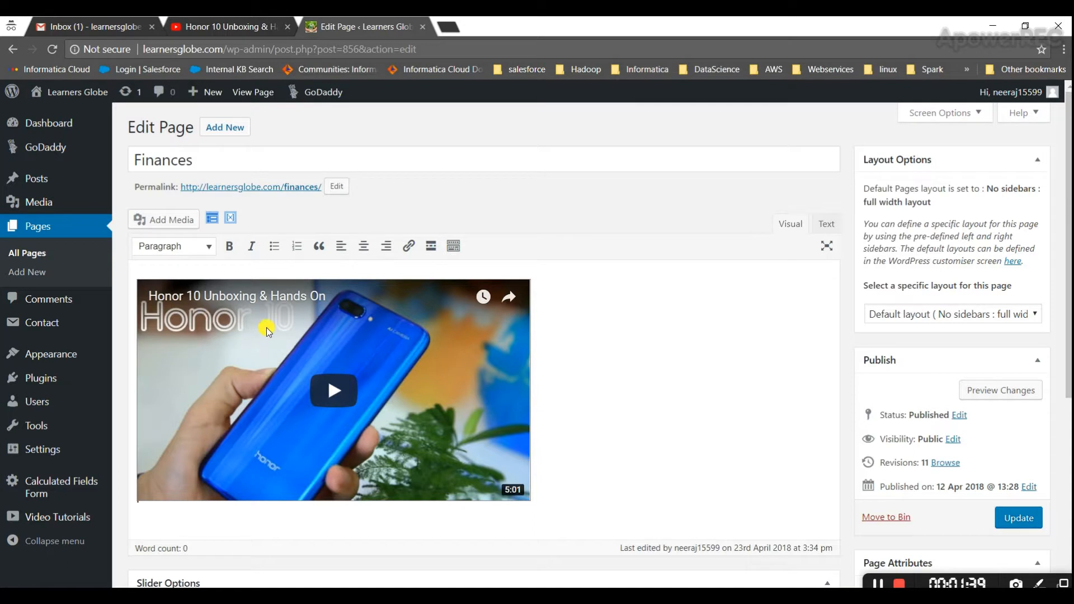
mouse_move(489, 325)
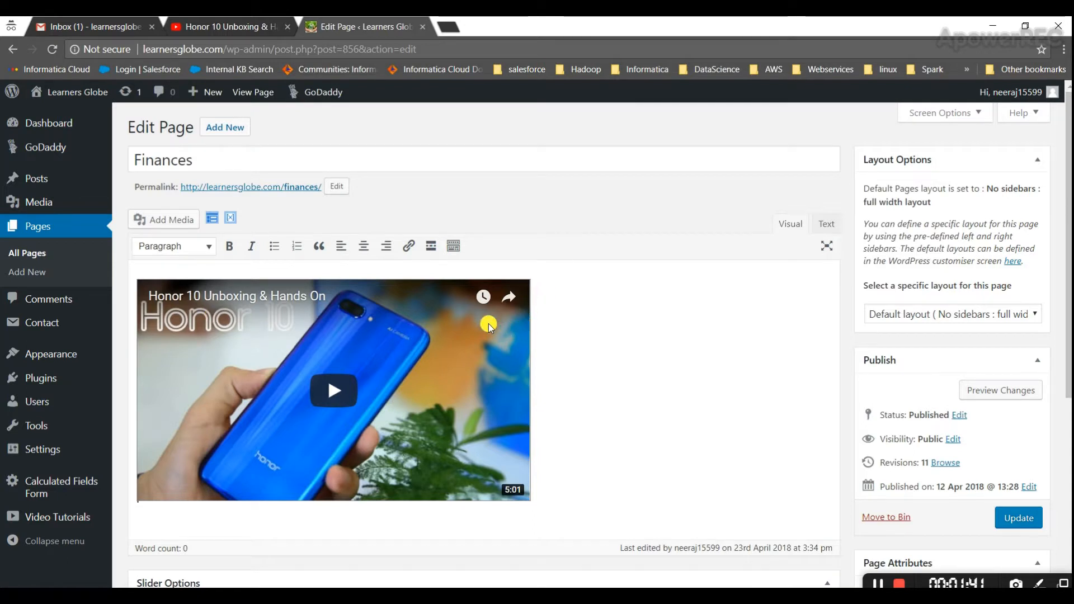
mouse_move(523, 323)
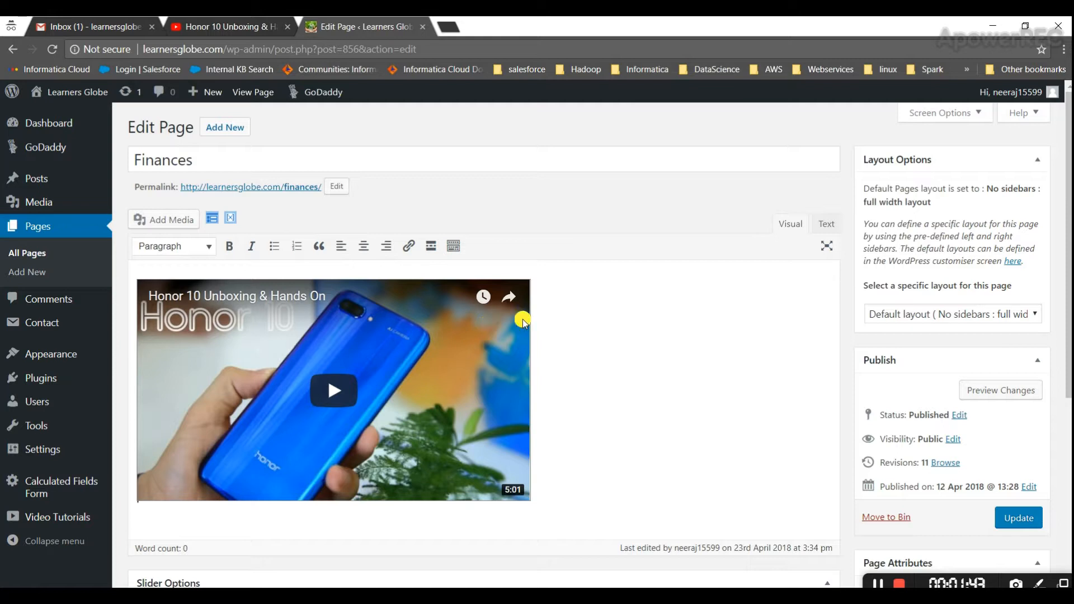
left_click(825, 224)
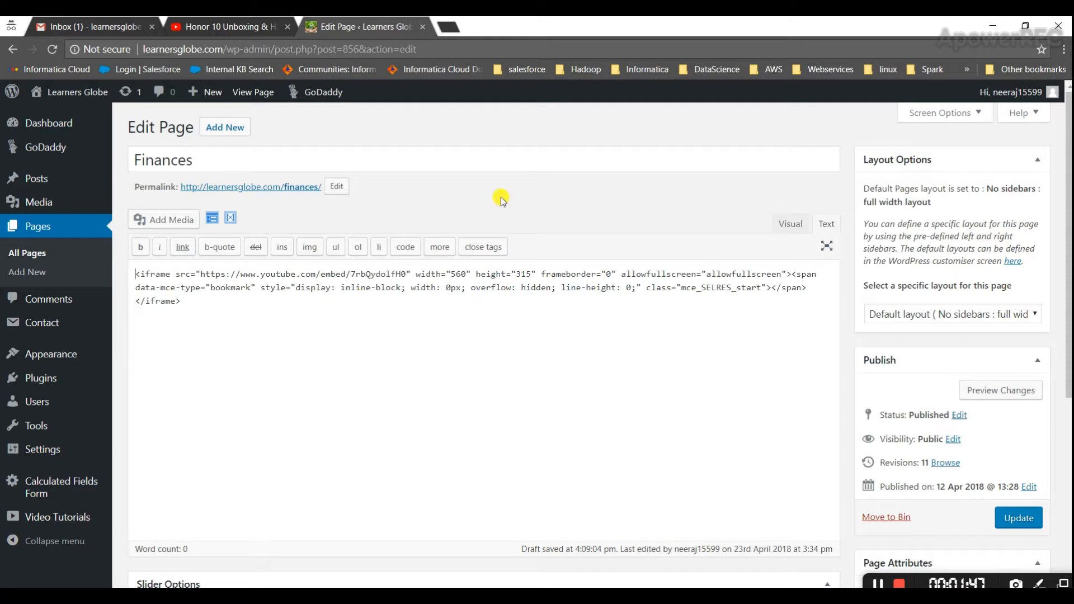
mouse_move(452, 29)
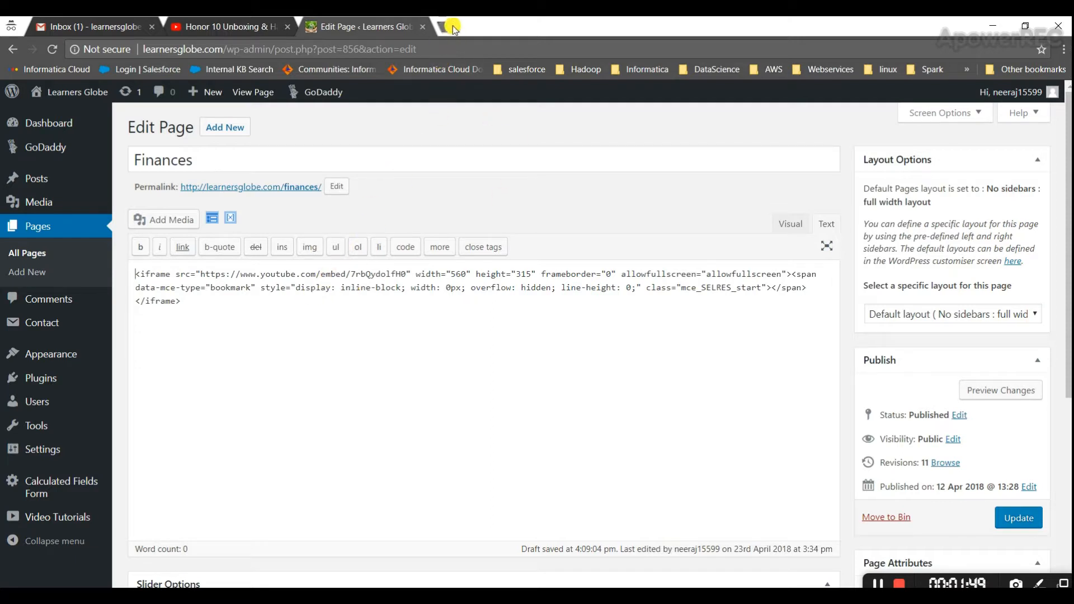
mouse_move(452, 27)
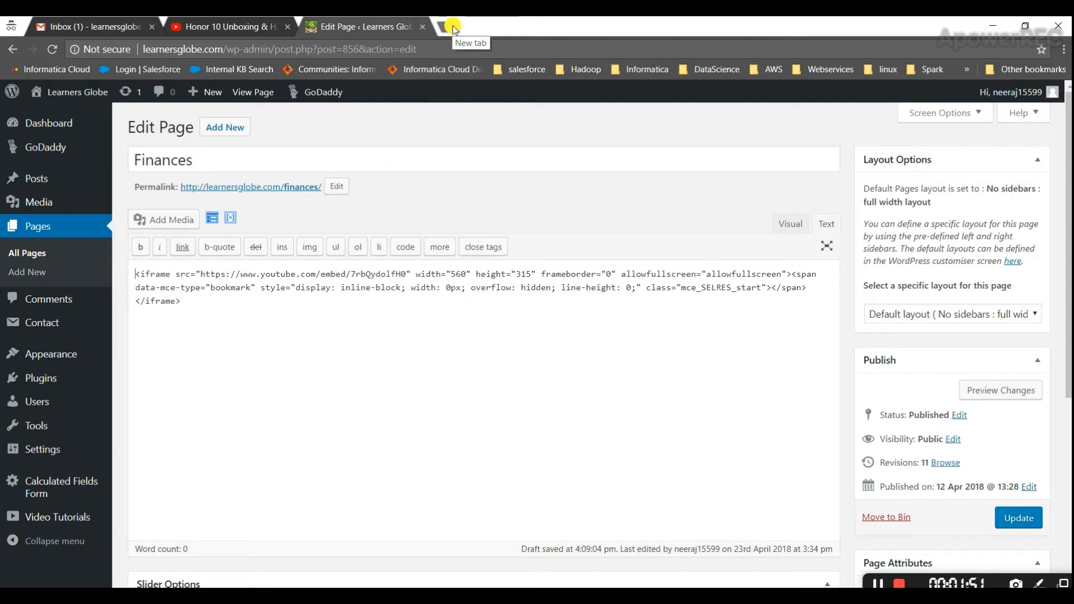
- Update the page and view the live Finances page showing the video aligned left
left_click(453, 26)
type("learnersglobe.com")
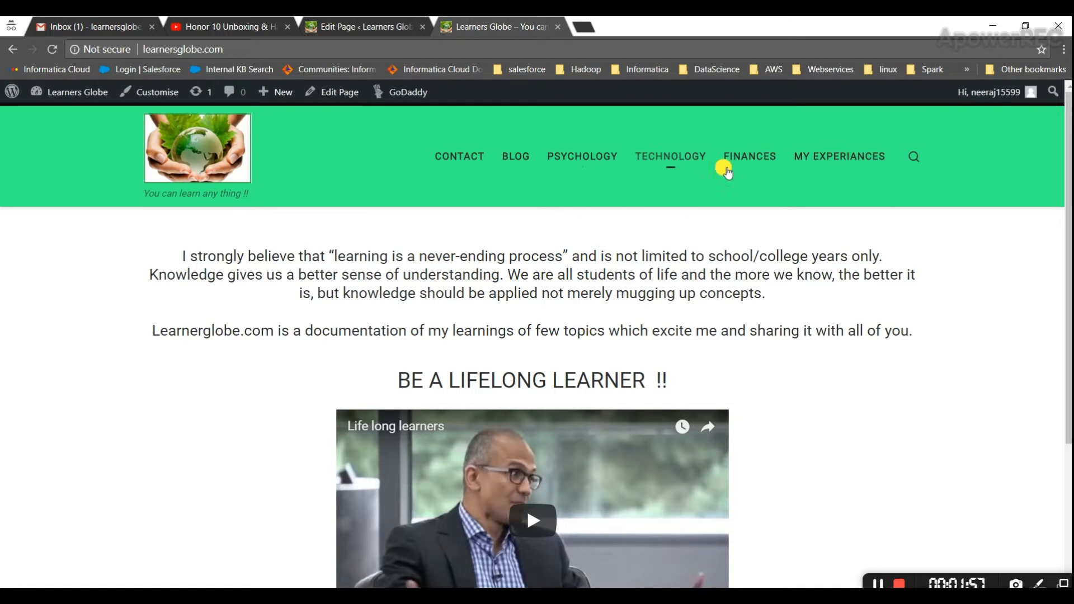
left_click(748, 157)
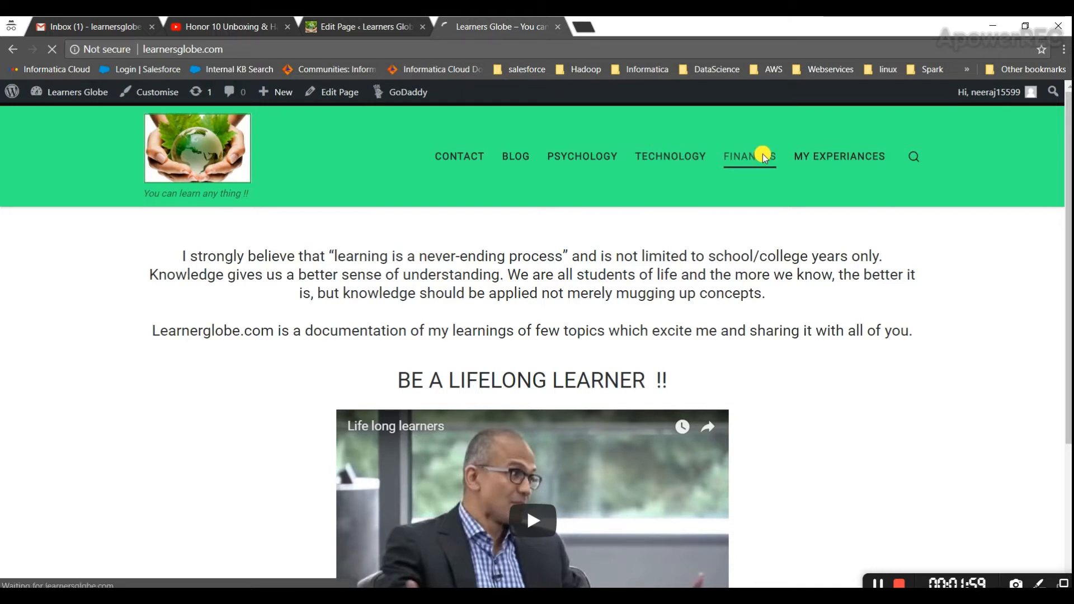
left_click(750, 157)
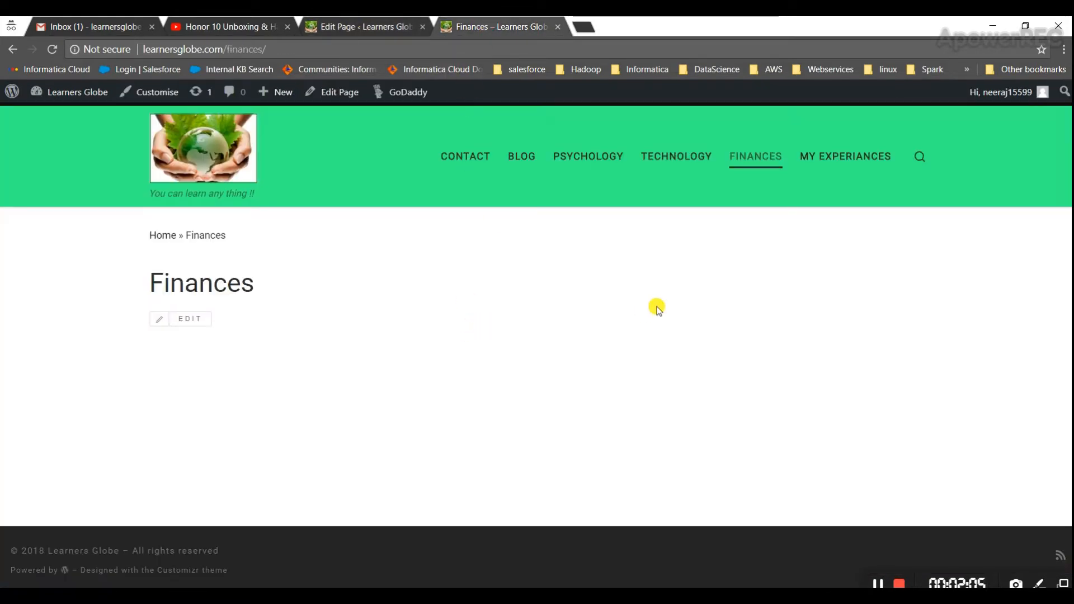
mouse_move(254, 41)
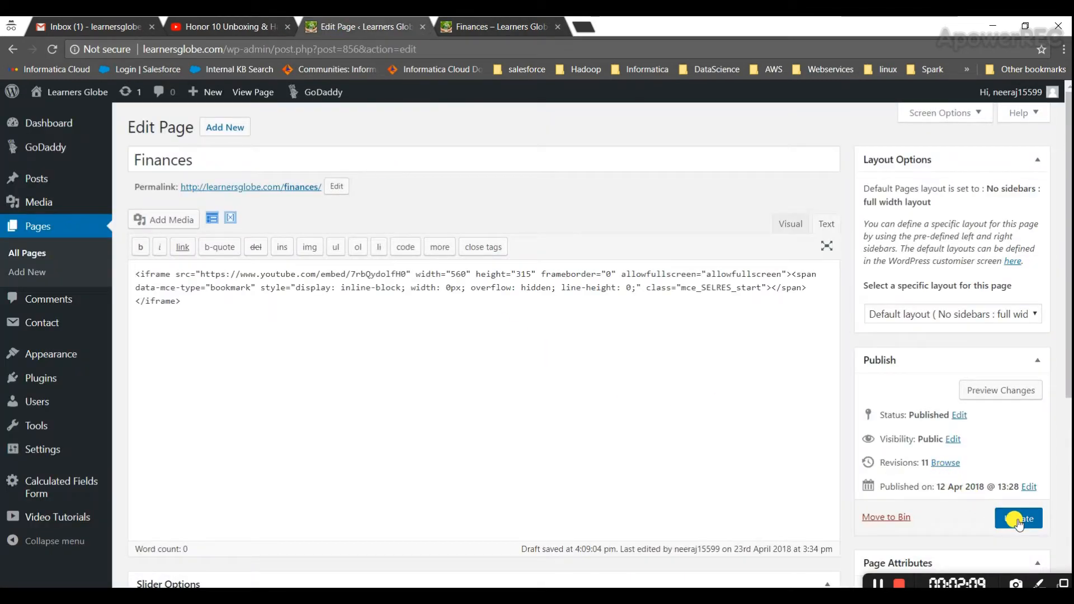
left_click(1018, 518)
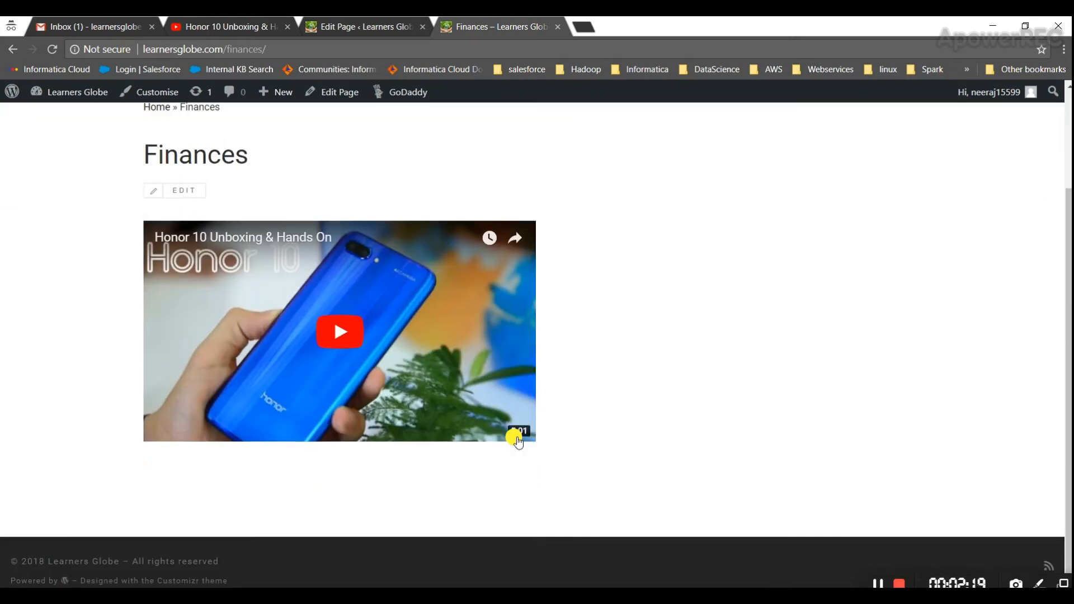
scroll("up", 3)
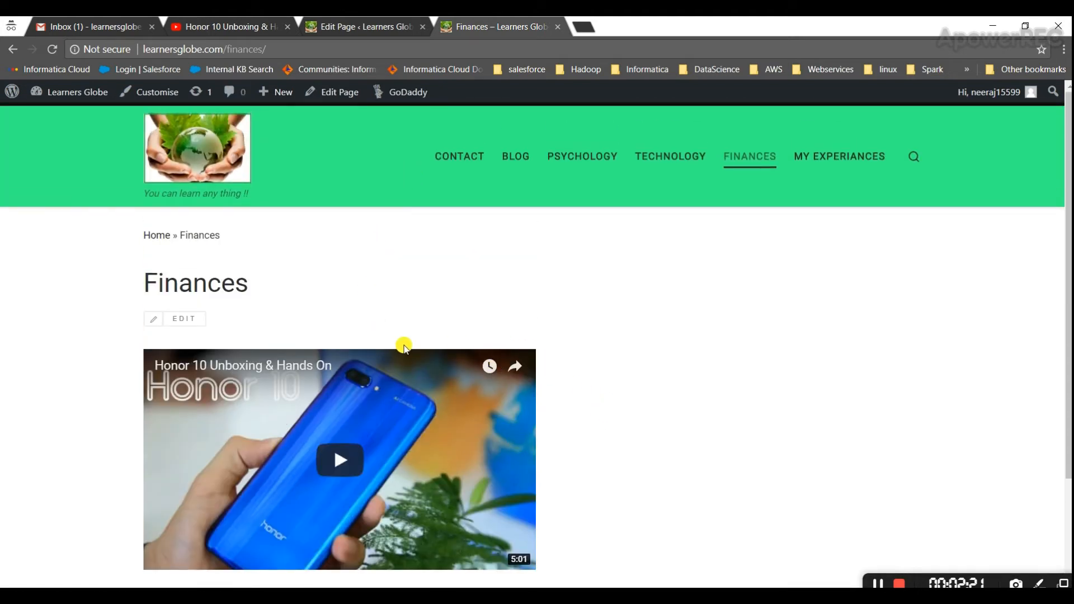
mouse_move(824, 557)
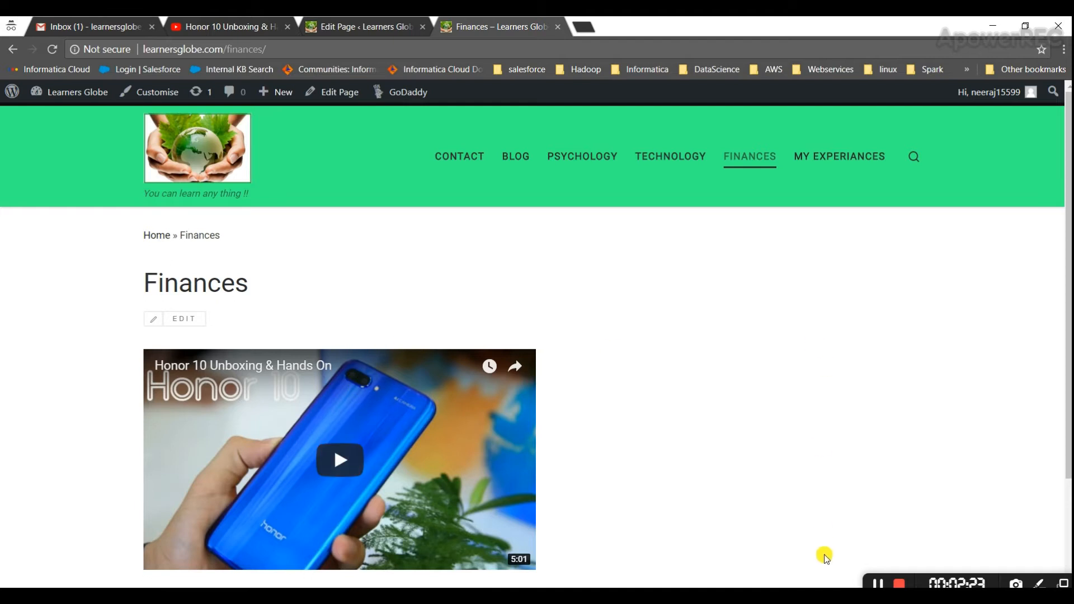
- Wrap the iframe code in <center></center> tags and update the Finances page again
left_click(362, 26)
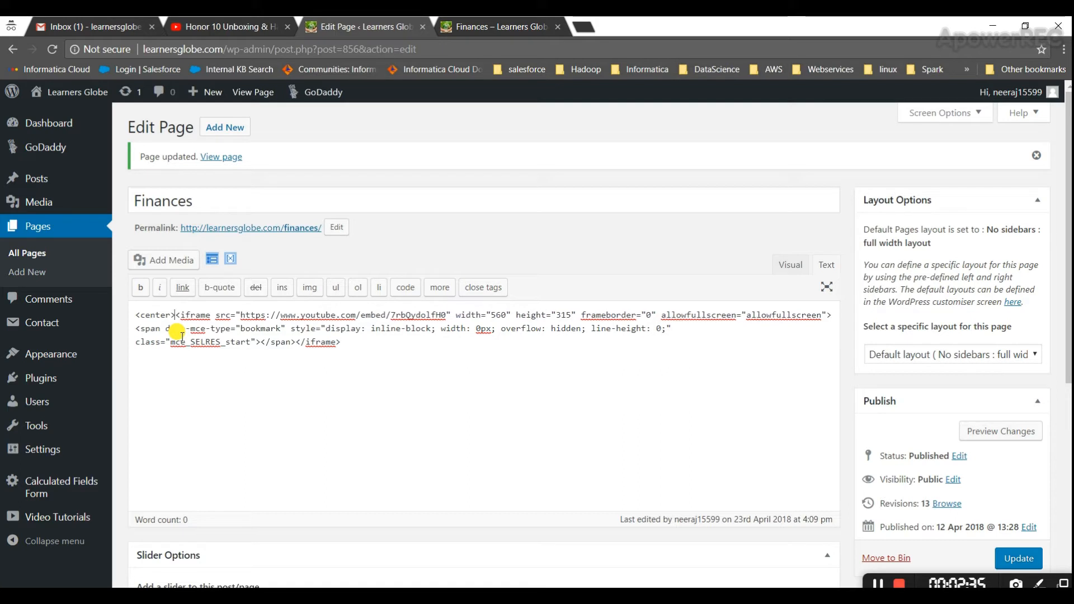
double_click(155, 315)
type("</center>")
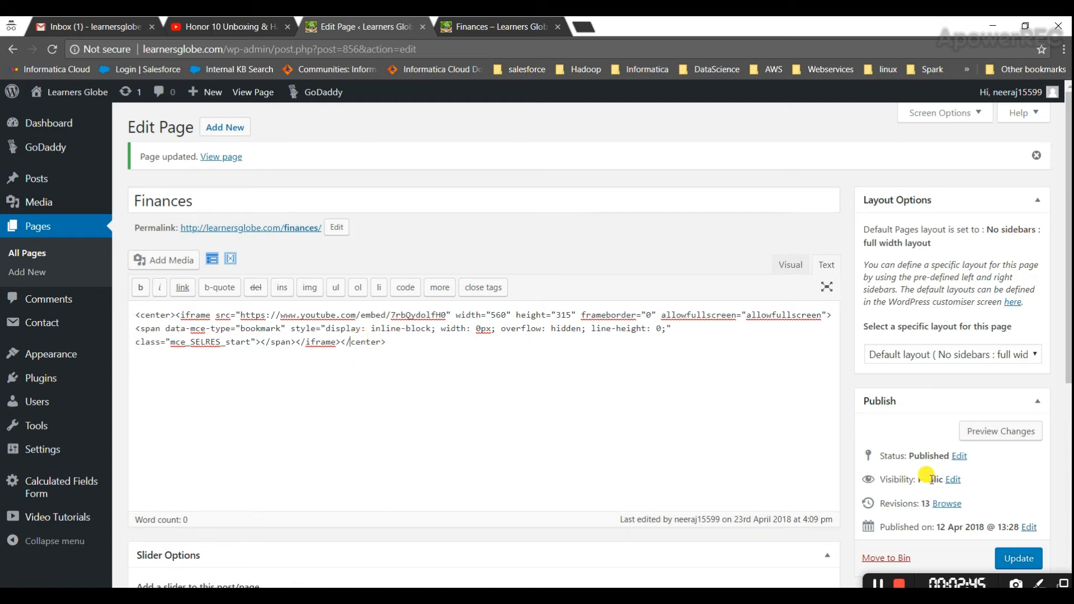
left_click(1018, 559)
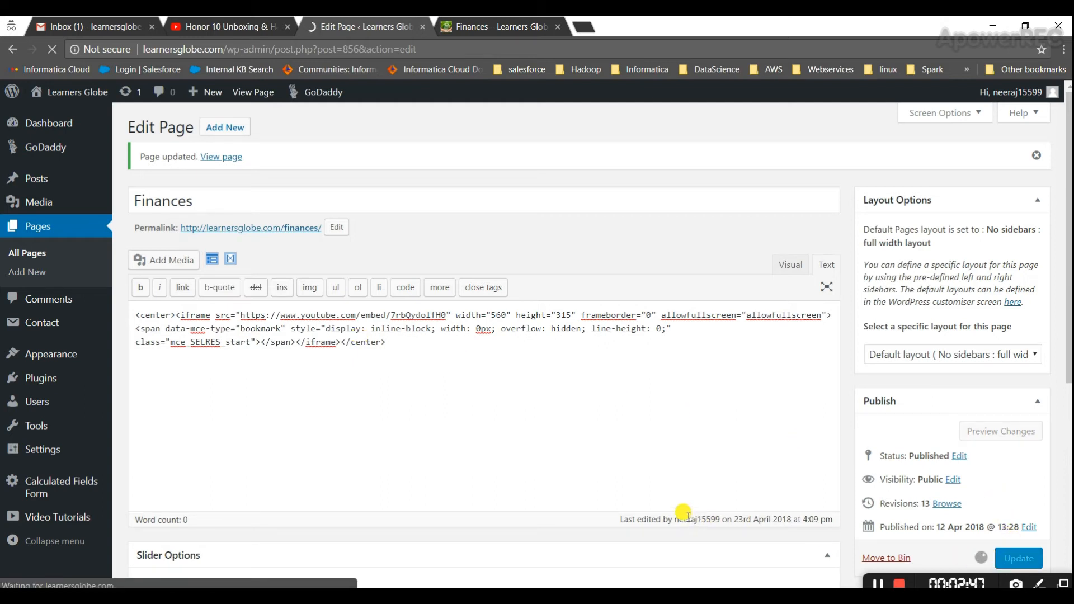
left_click(1018, 559)
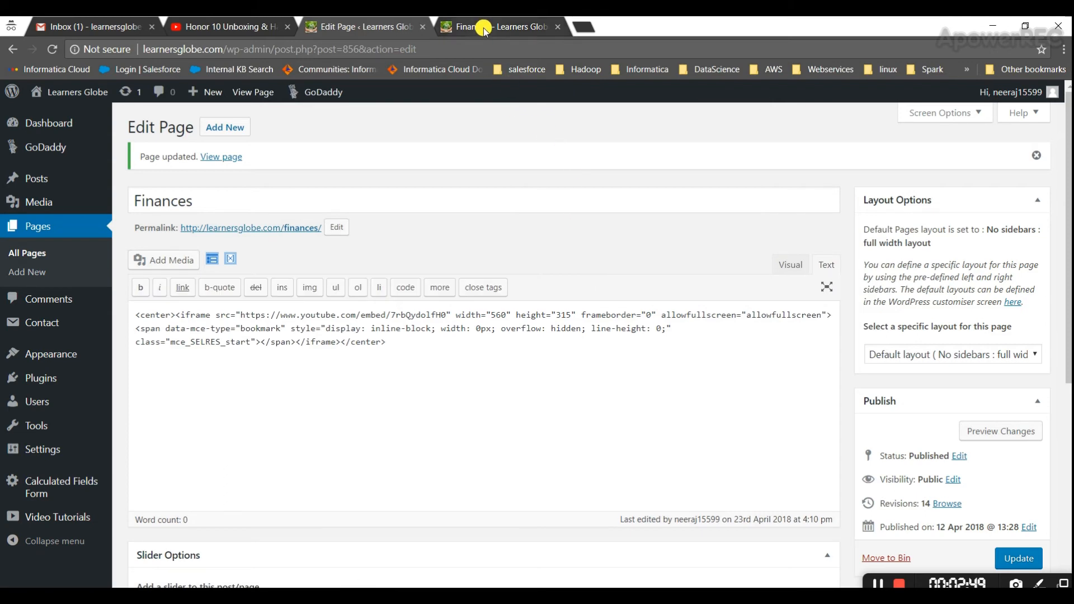
- Refresh the live Finances page to see the Honor 10 video centred below the title
left_click(497, 25)
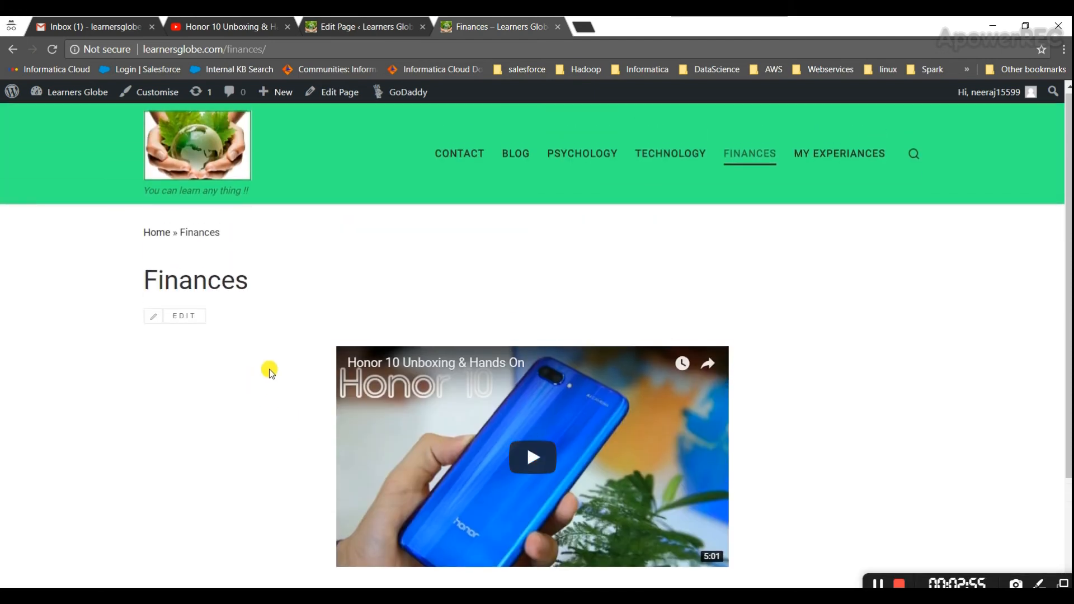
mouse_move(811, 545)
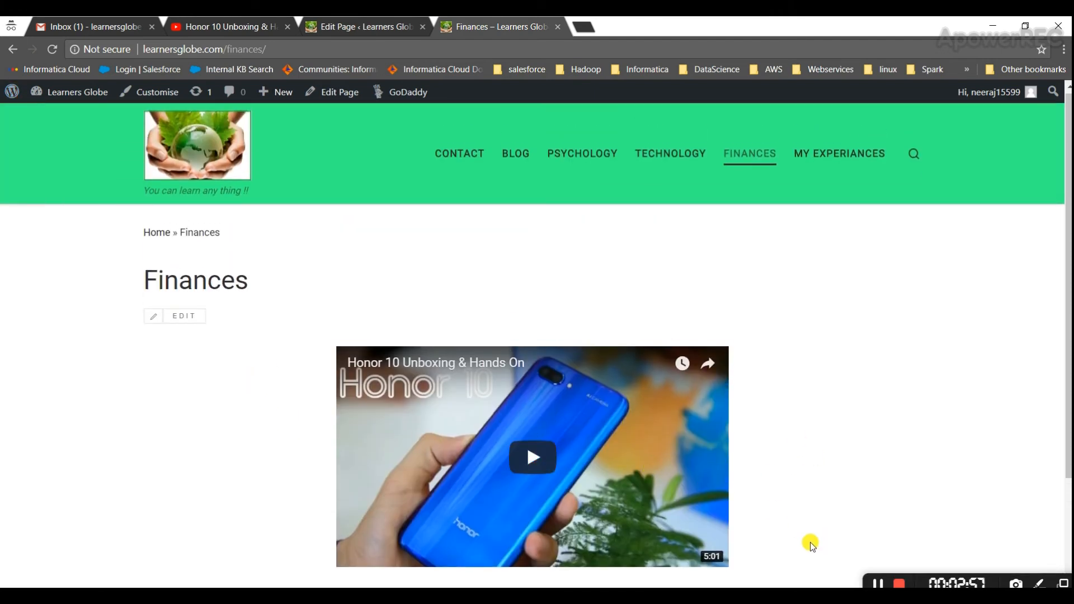
mouse_move(480, 471)
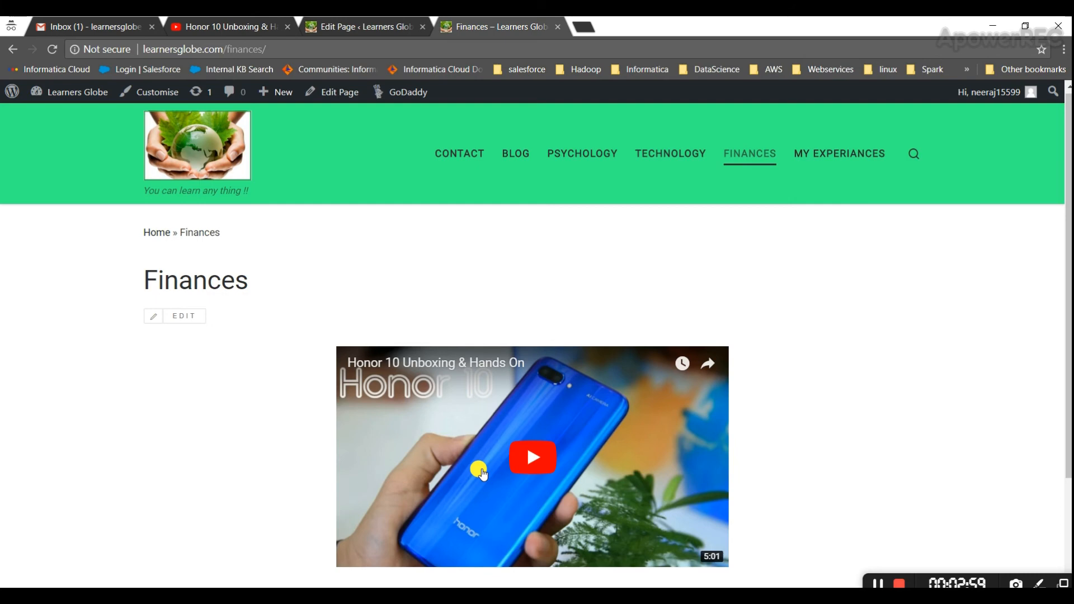